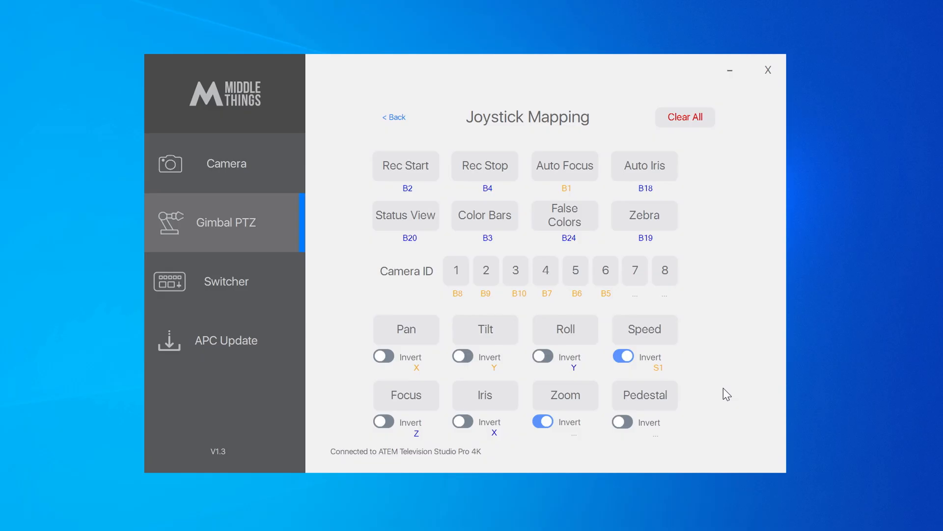
- Bring up the Middle Things Middle Control Software page and scroll to DOWNLOAD NOW
left_click(456, 271)
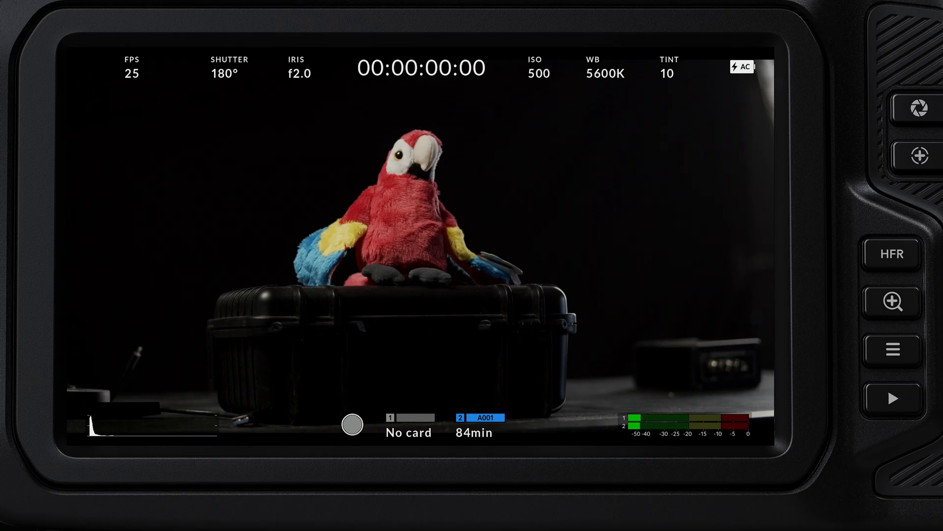
left_click(351, 425)
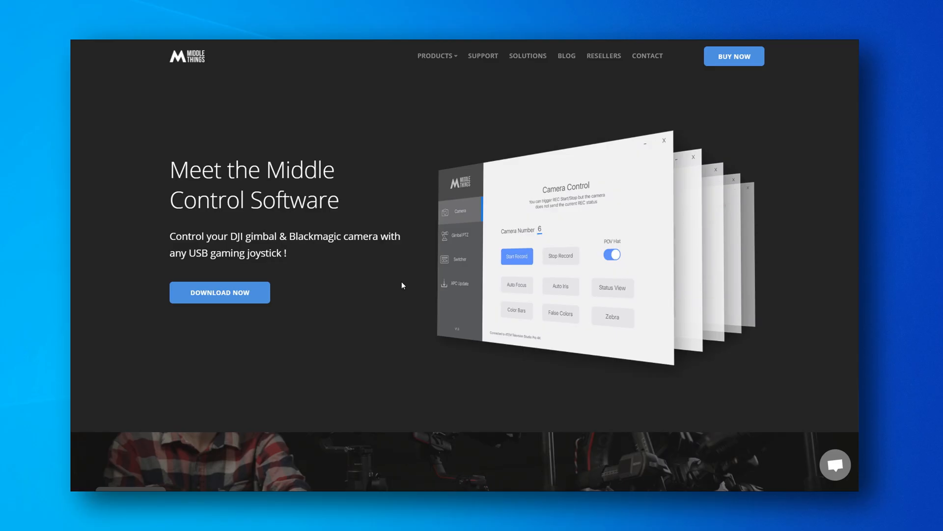
scroll("down", 3)
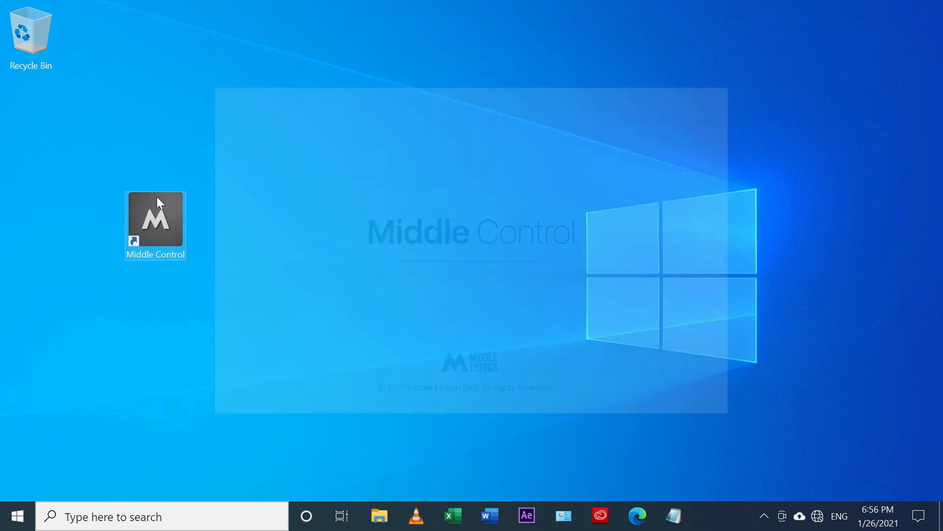
- Launch Middle Control and update the APC firmware from 1.3.2 to 1.3.4
double_click(155, 223)
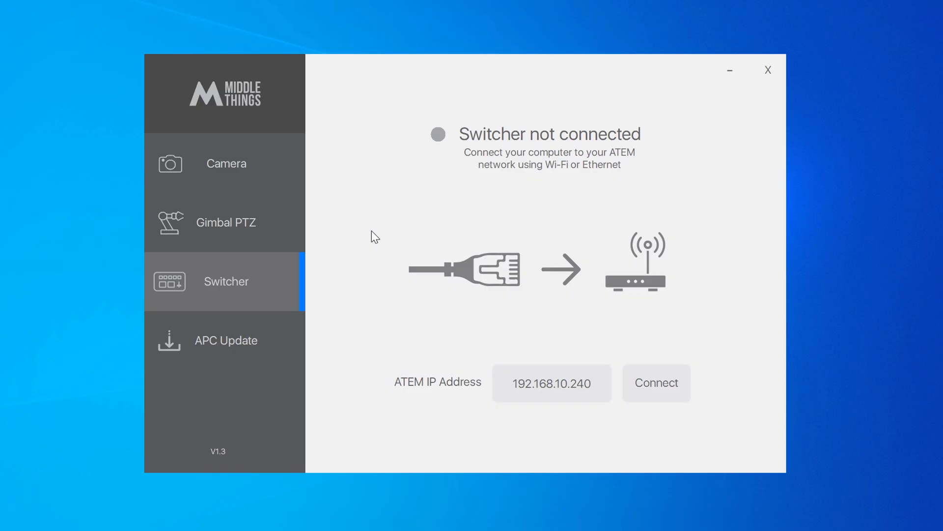
left_click(225, 340)
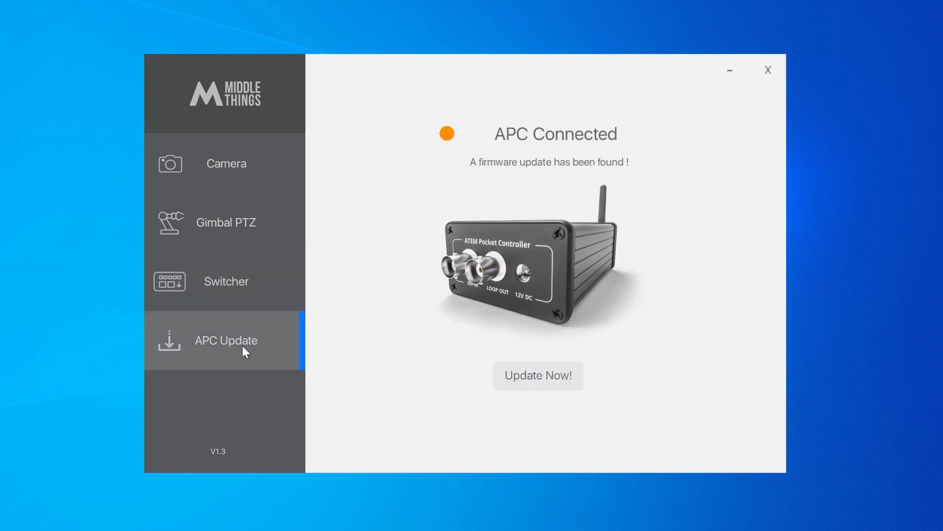
mouse_move(385, 320)
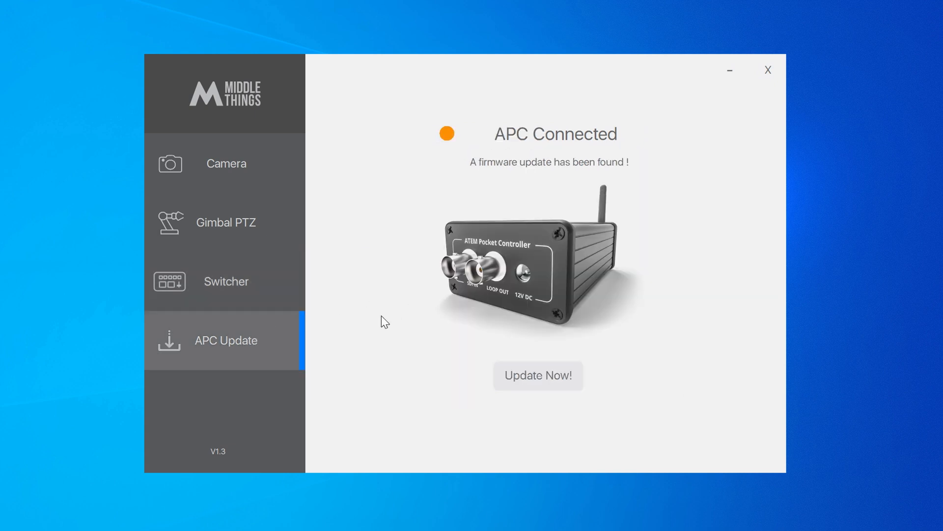
left_click(537, 375)
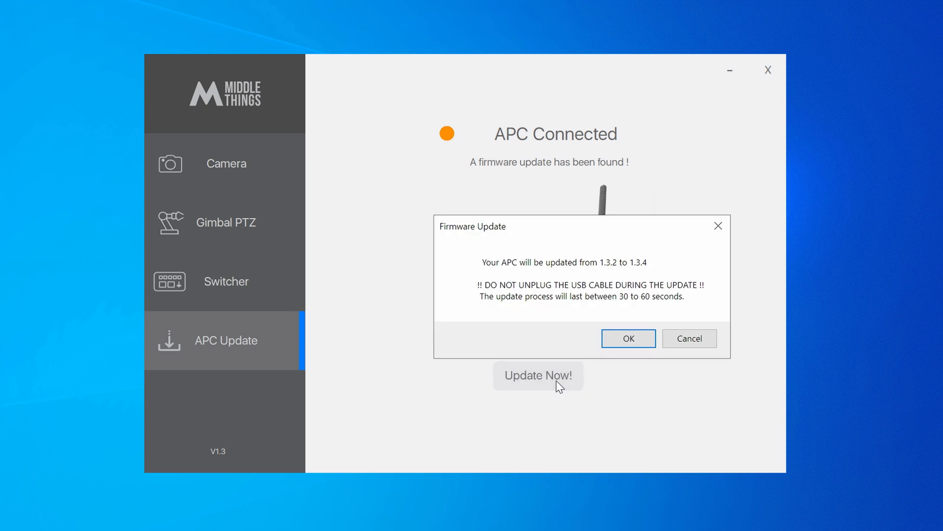
left_click(628, 338)
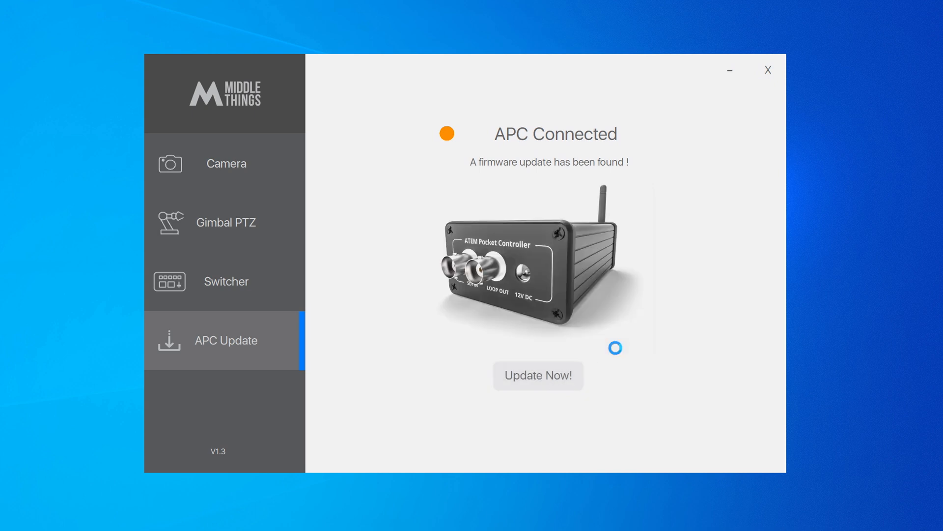
left_click(537, 375)
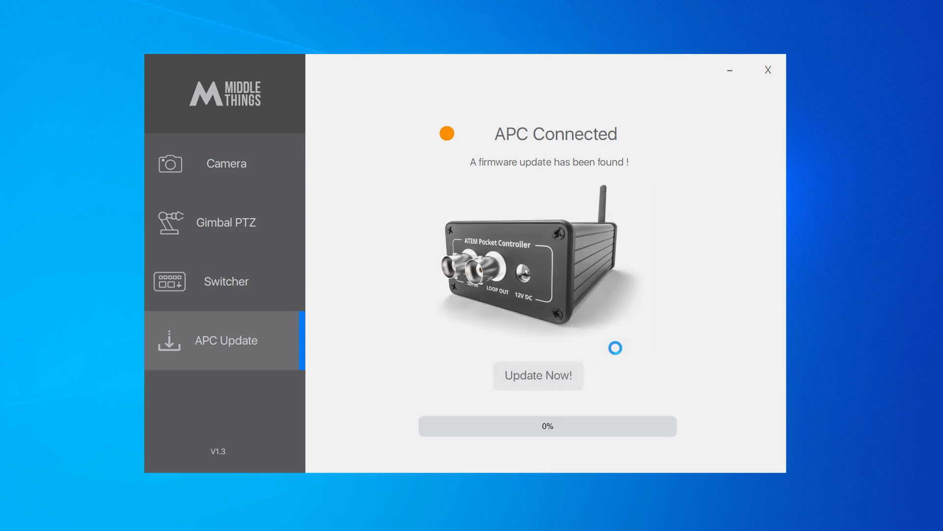
left_click(538, 375)
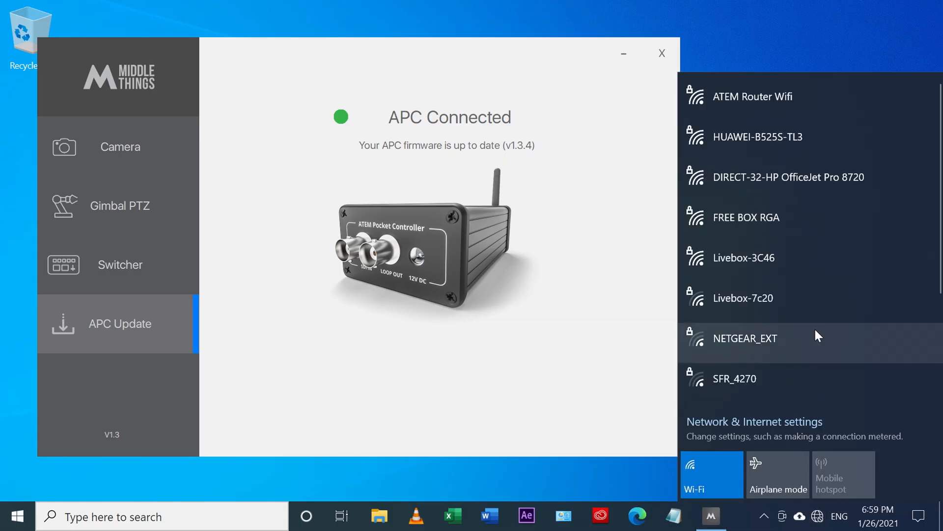
mouse_move(777, 97)
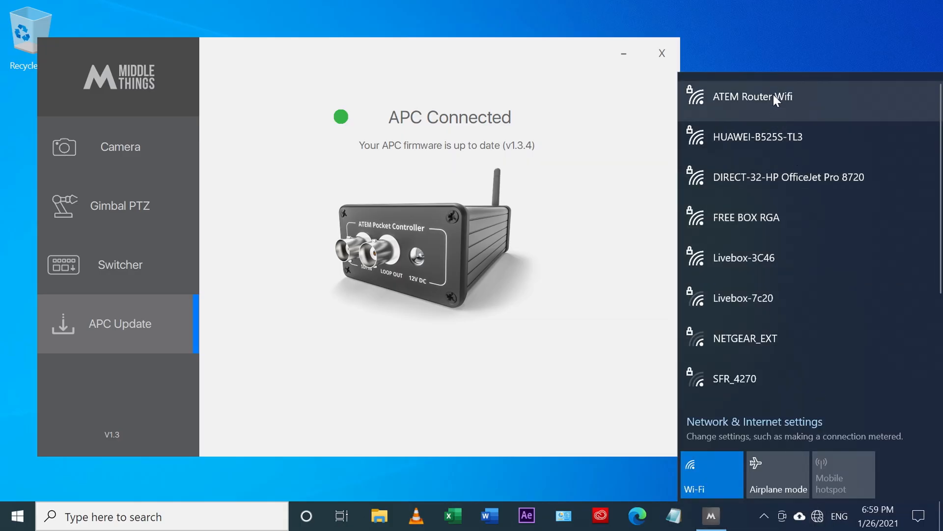
- Connect the computer to the ATEM Router Wifi network
left_click(753, 96)
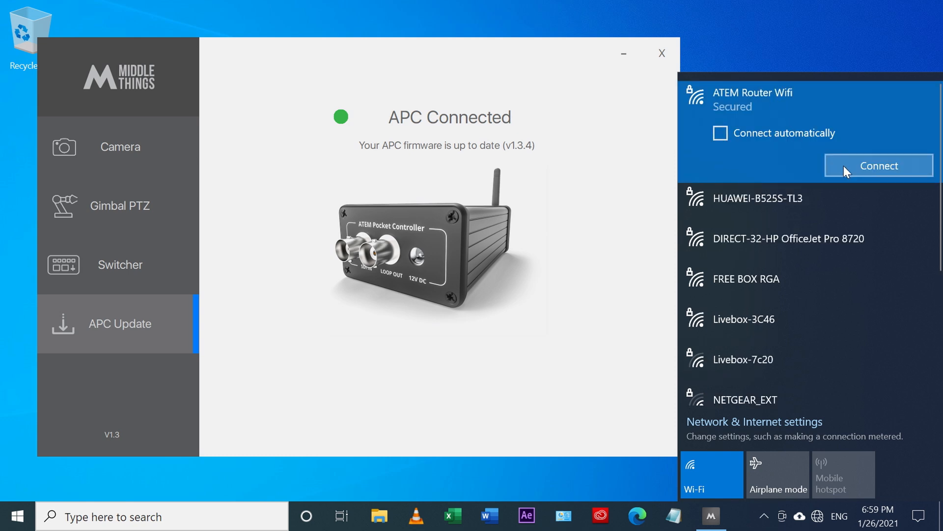
left_click(878, 166)
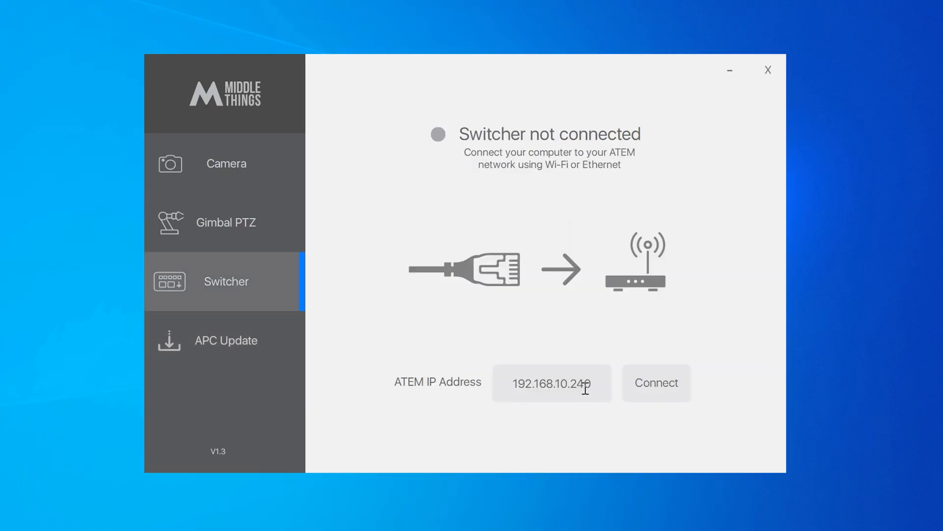
- Select the Switcher page's ATEM IP Address field holding 192.168.10.240
left_click(656, 383)
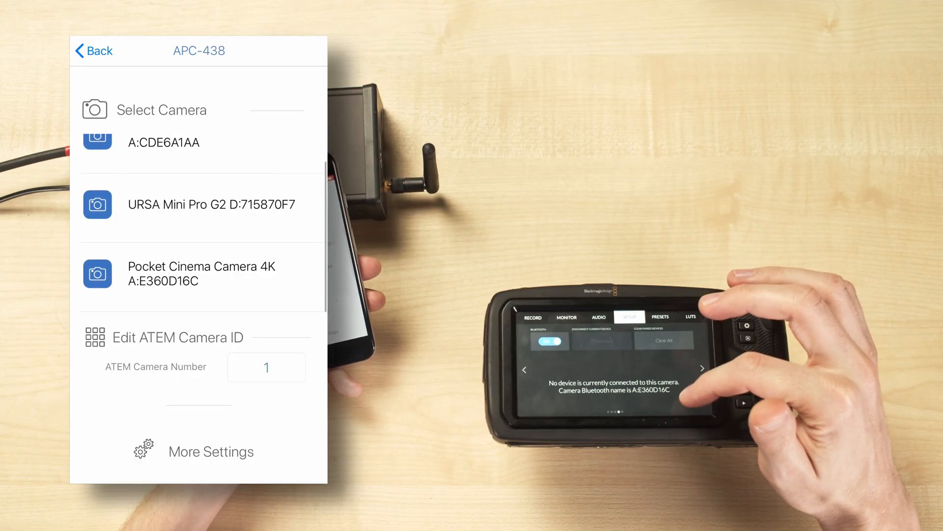
- Connect to the ATEM Television Studio Pro HD switcher at 192.168.10.240
left_click(201, 273)
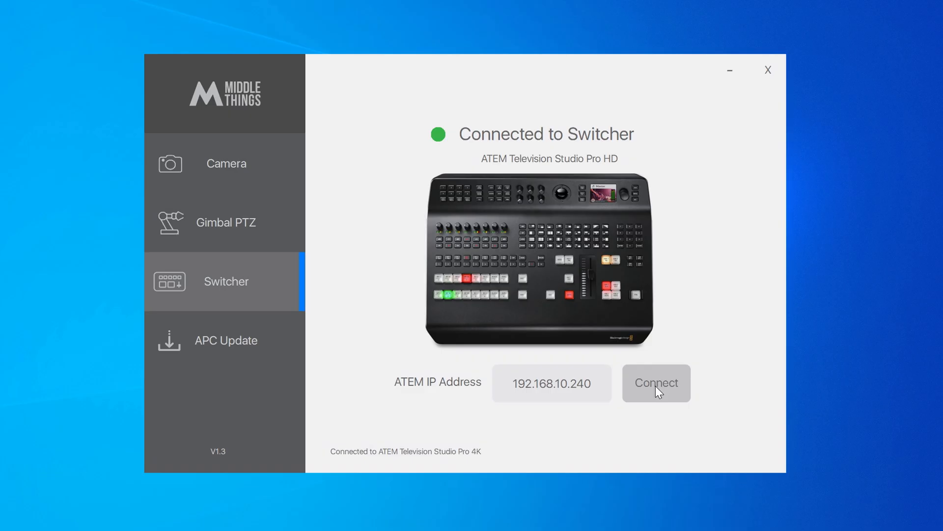
mouse_move(594, 367)
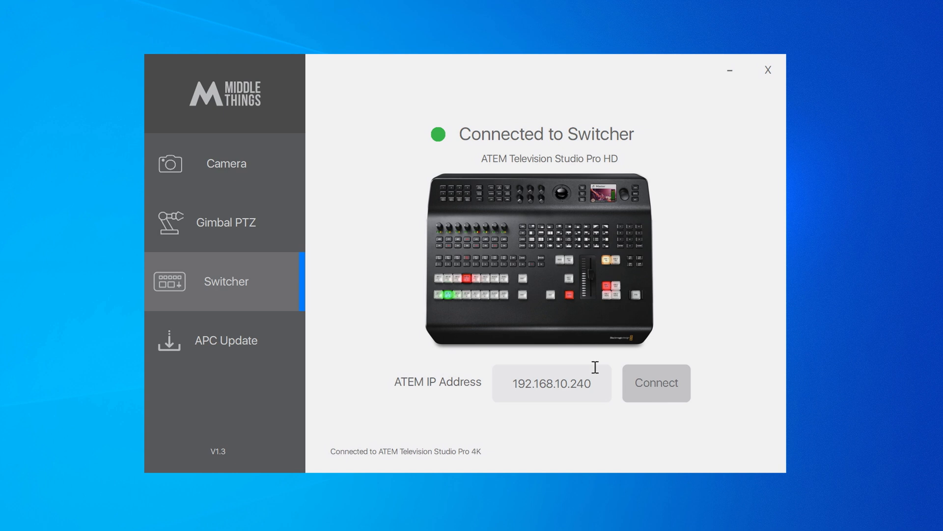
- Switch to the Camera control page and test colour bars on camera 1
left_click(226, 163)
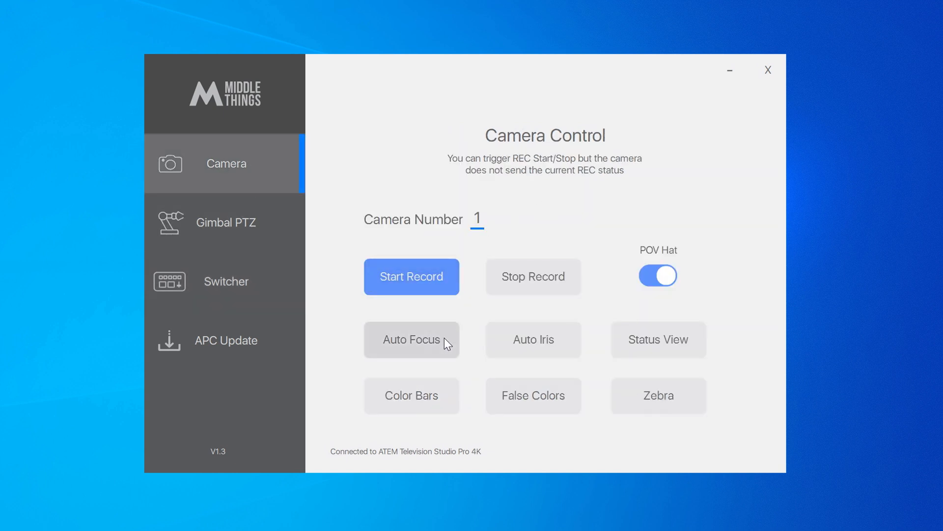
mouse_move(412, 396)
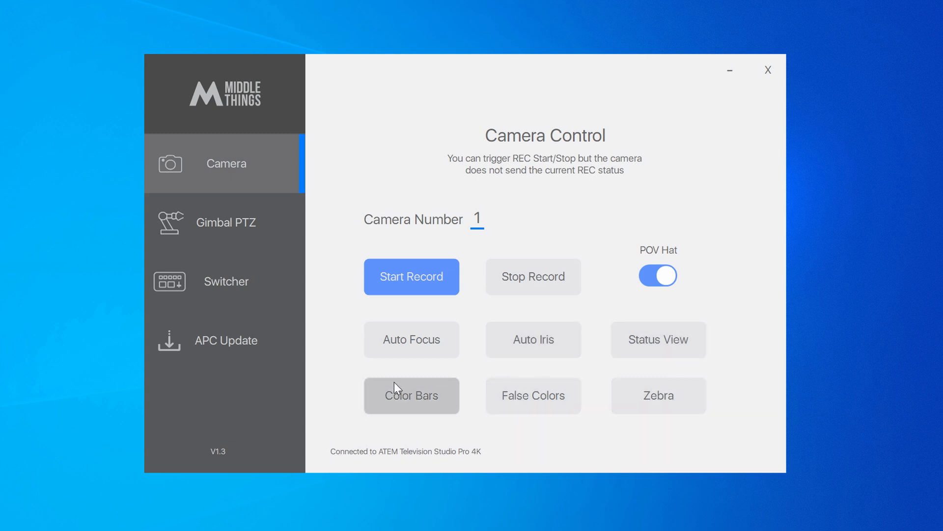
left_click(225, 222)
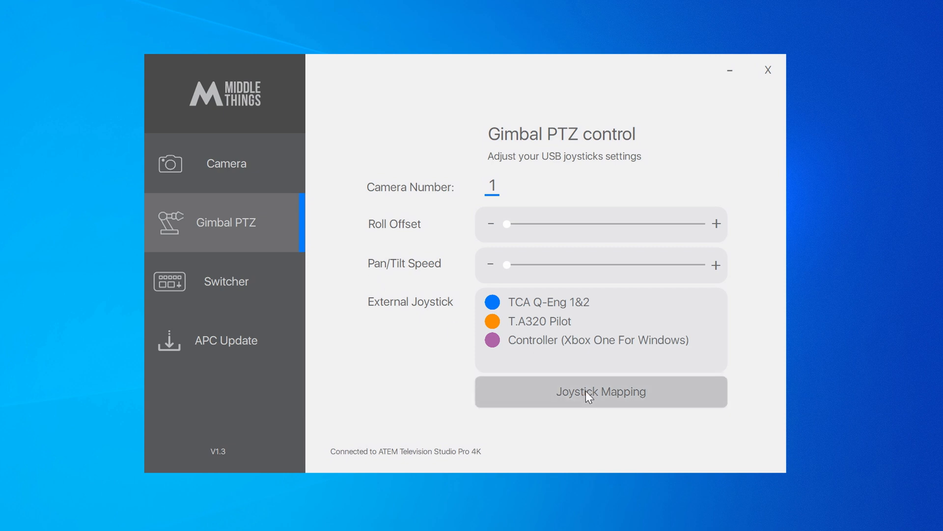
- Map joystick axis X to Pan, Y to Tilt and S1 to Speed
left_click(600, 391)
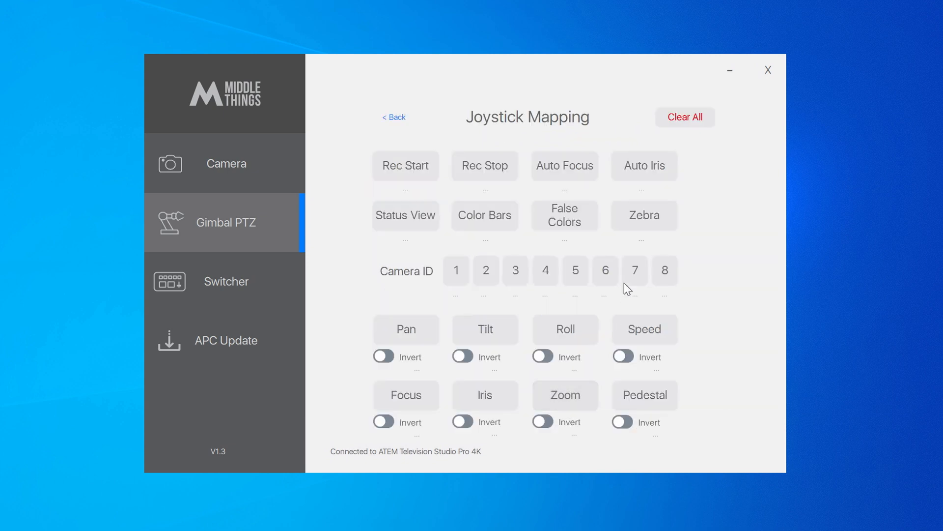
mouse_move(397, 283)
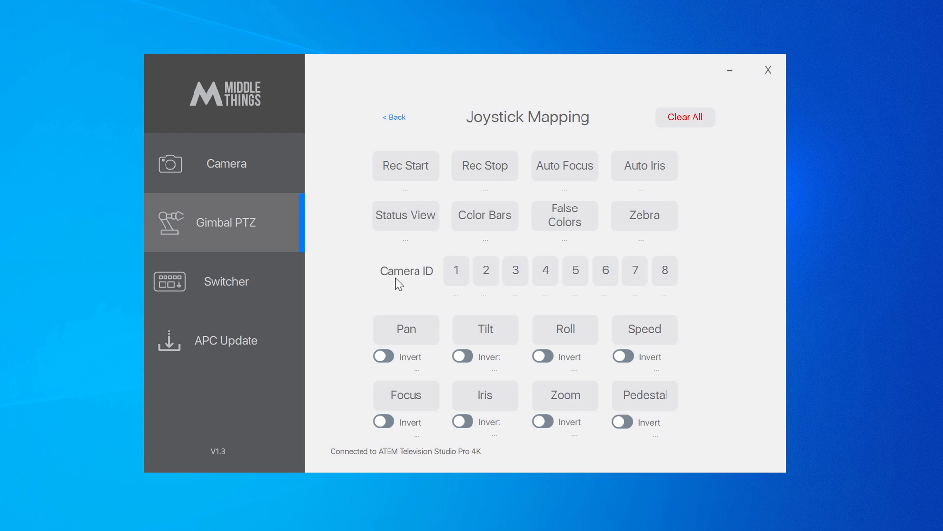
left_click(405, 329)
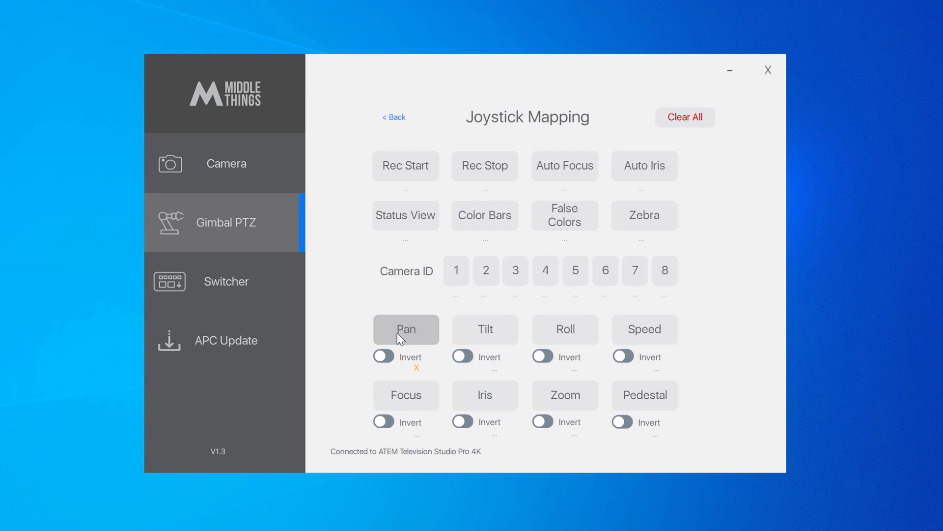
left_click(485, 329)
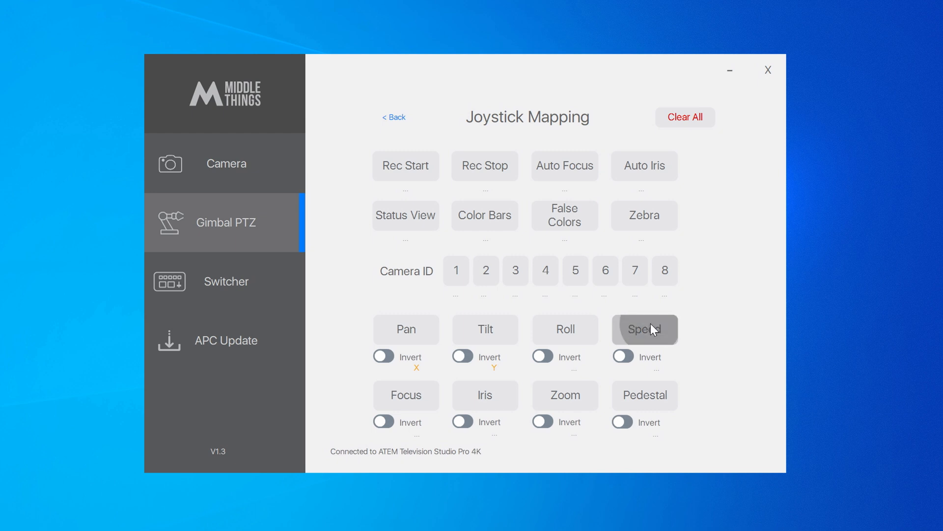
left_click(645, 329)
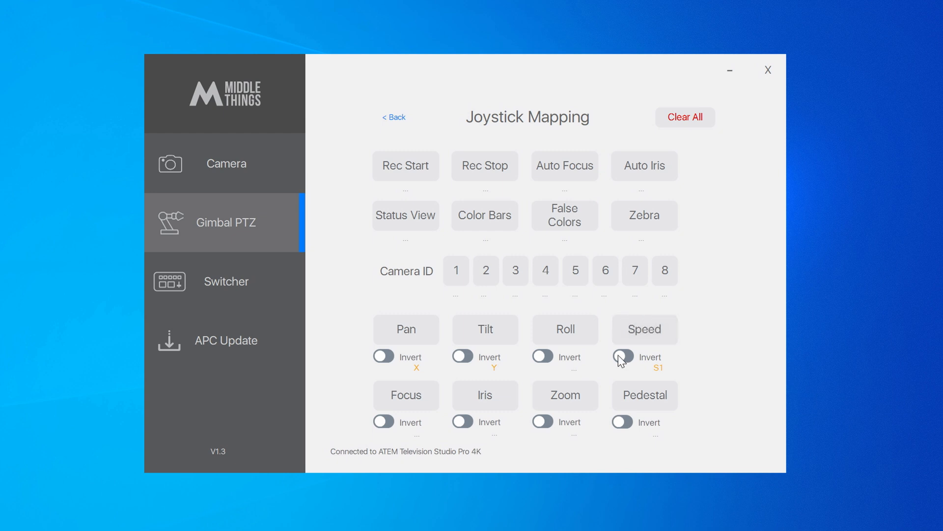
- Invert Speed, map button B1 to Auto Focus, and return to Gimbal PTZ
left_click(623, 355)
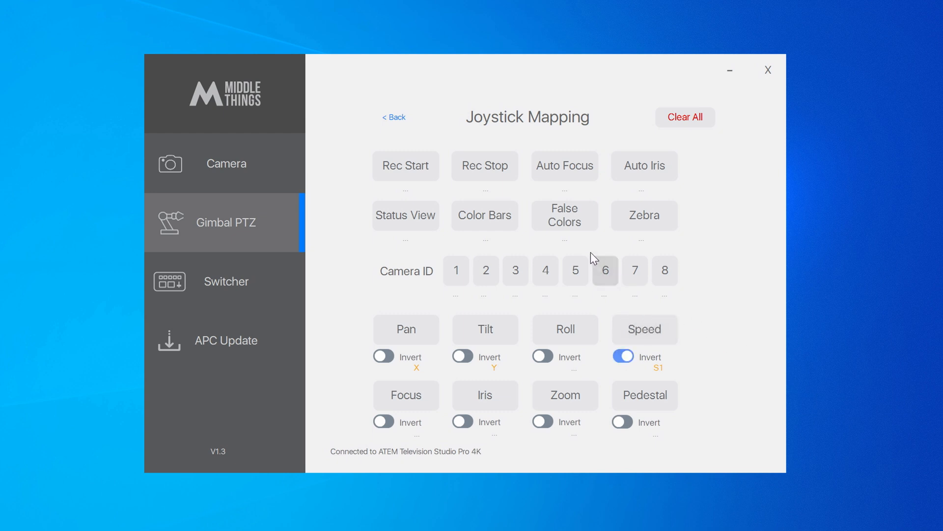
left_click(563, 166)
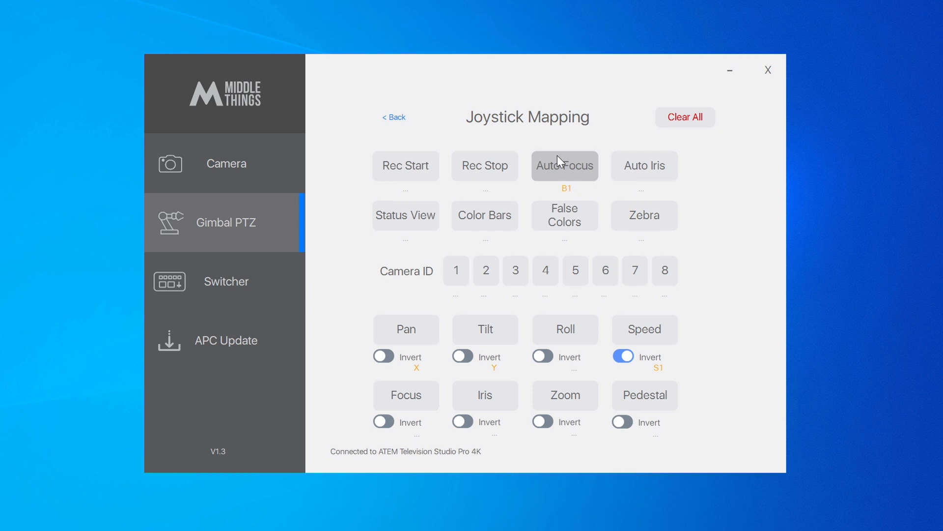
left_click(394, 117)
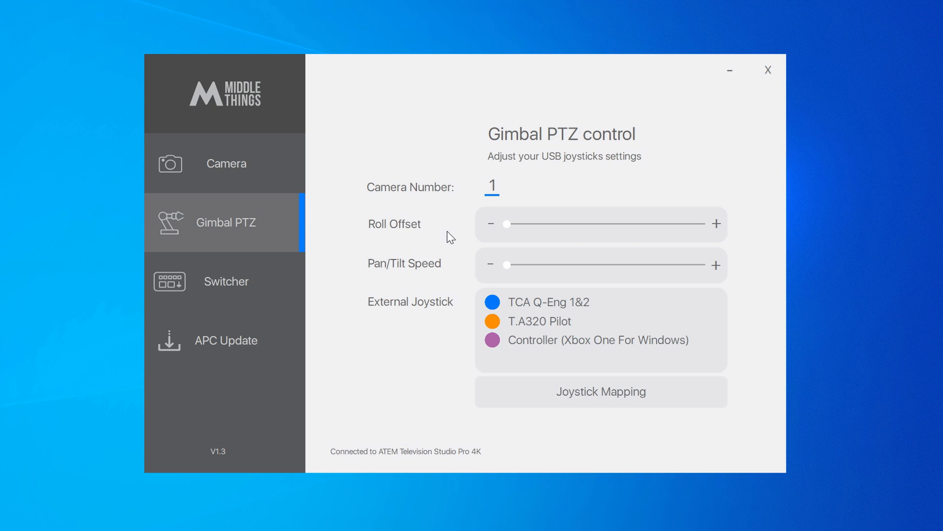
- Raise Pan/Tilt Speed close to maximum and reopen Joystick Mapping
left_click_drag(507, 265, 575, 265)
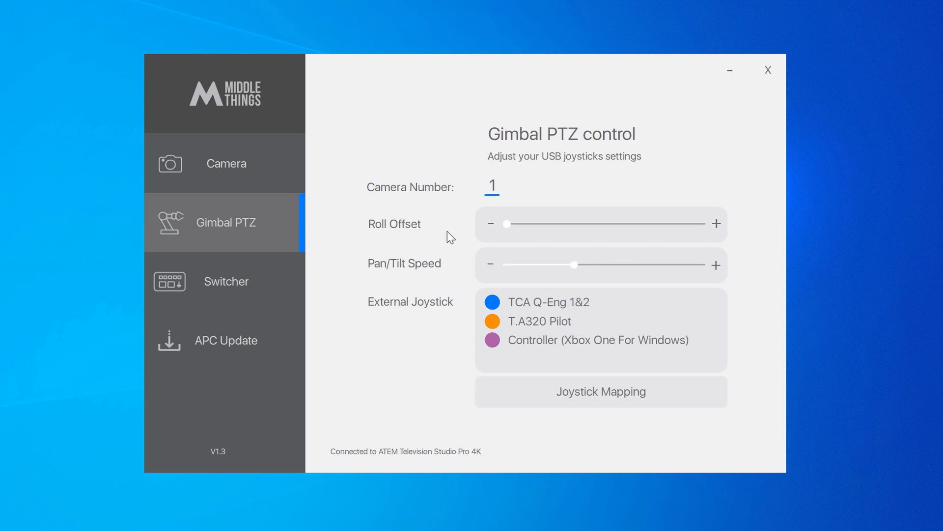
left_click_drag(575, 264, 669, 264)
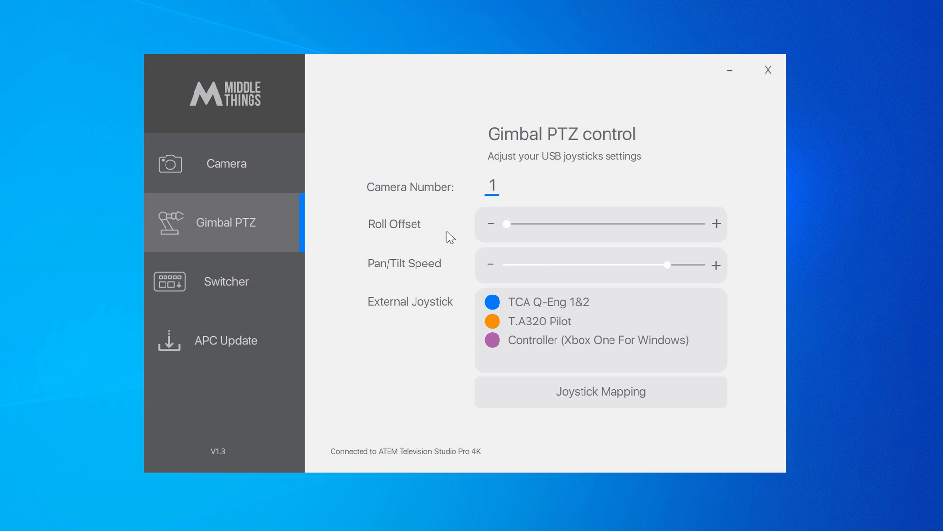
left_click(600, 391)
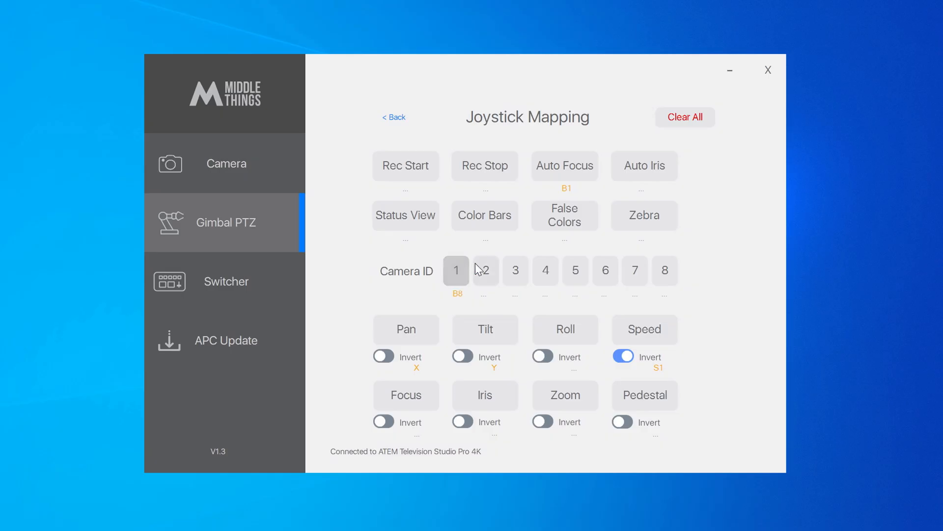
- Assign joystick button B9 to Camera ID 2
left_click(514, 270)
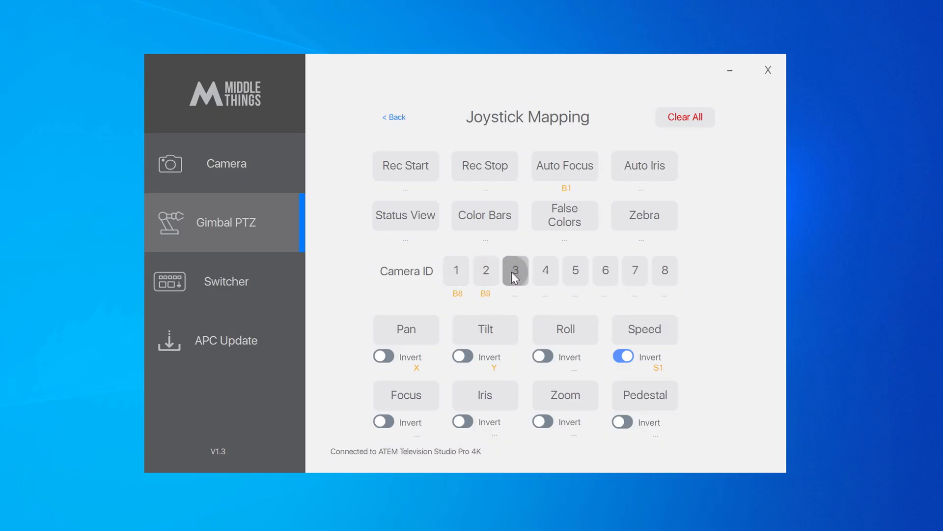